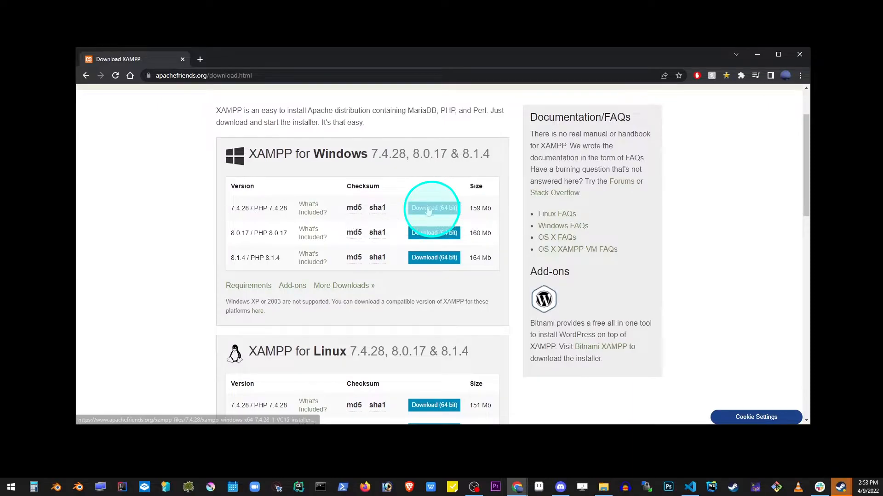
Download the 64-bit XAMPP 7.4.28 Windows installer from apachefriends.org and run it.
click(434, 207)
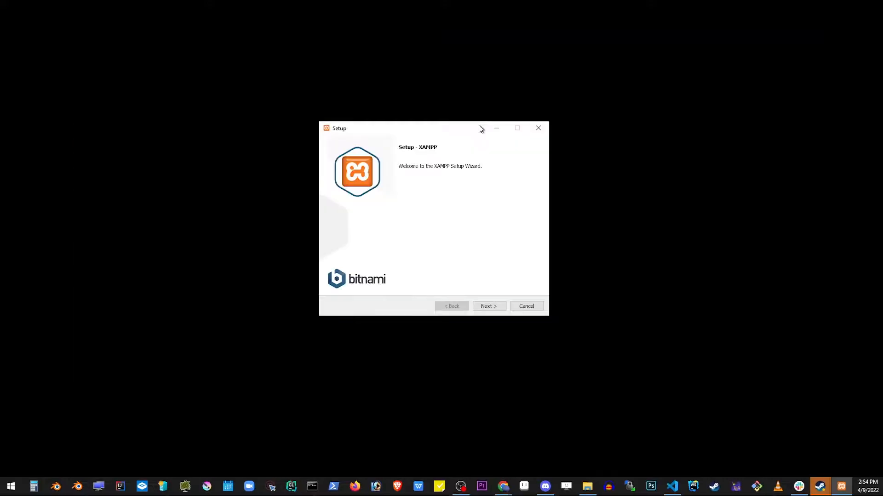
Install XAMPP with all components into C:\xampp and allow Apache through the firewall.
click(487, 305)
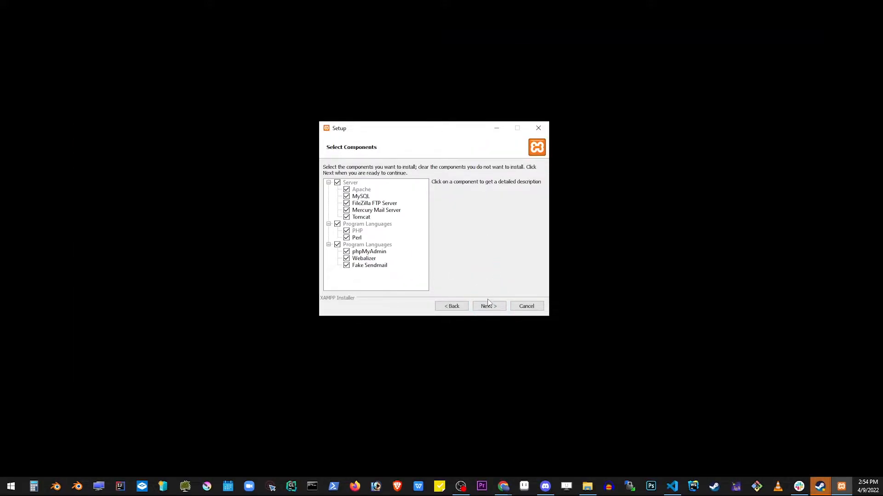
click(361, 196)
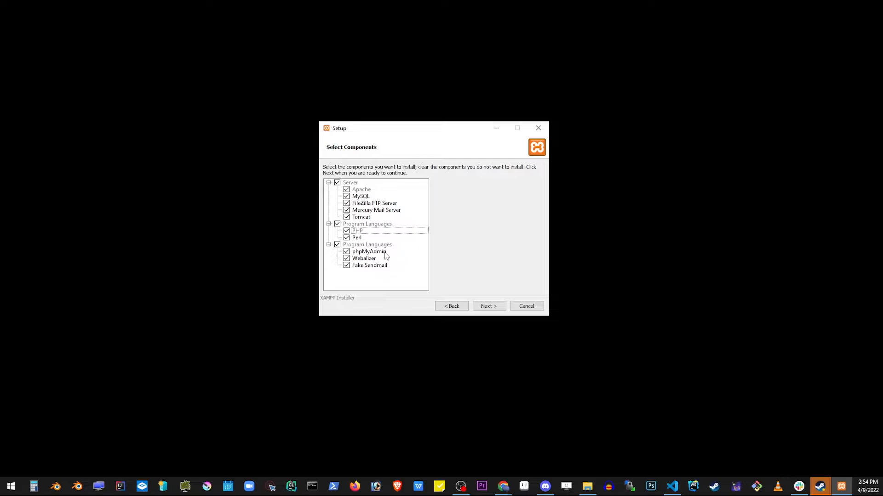
click(369, 251)
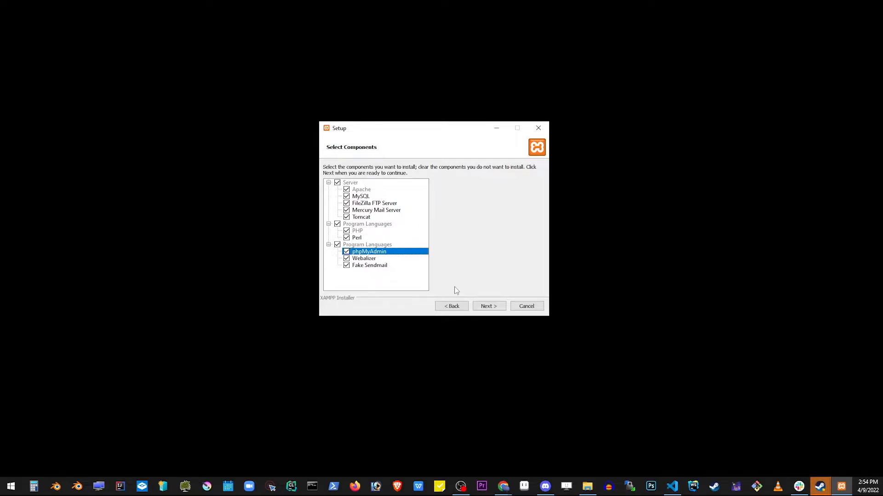
click(487, 306)
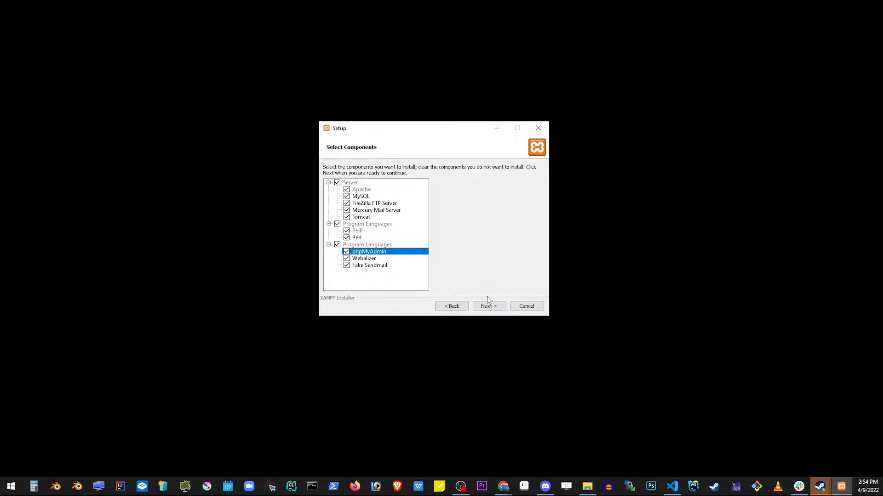
click(488, 305)
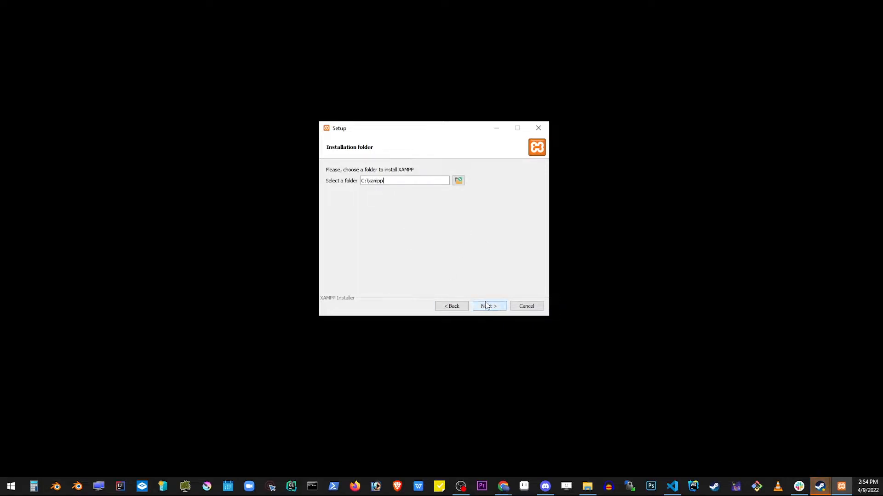
click(488, 306)
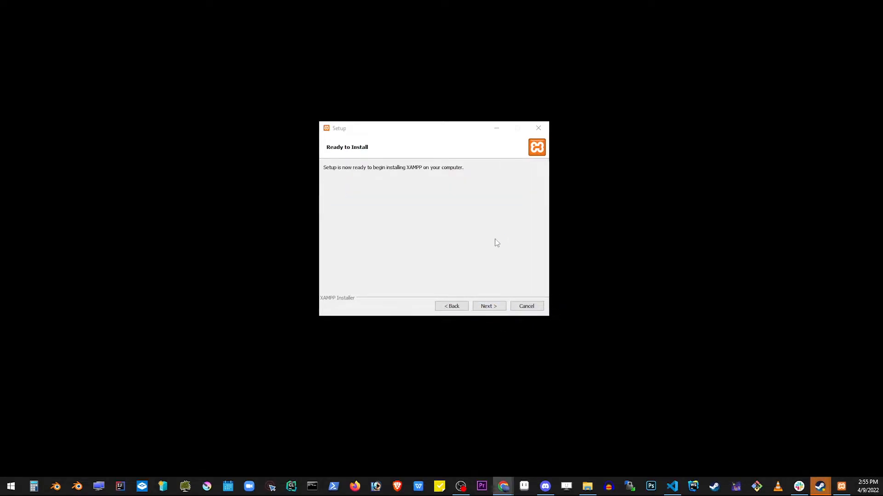
click(488, 307)
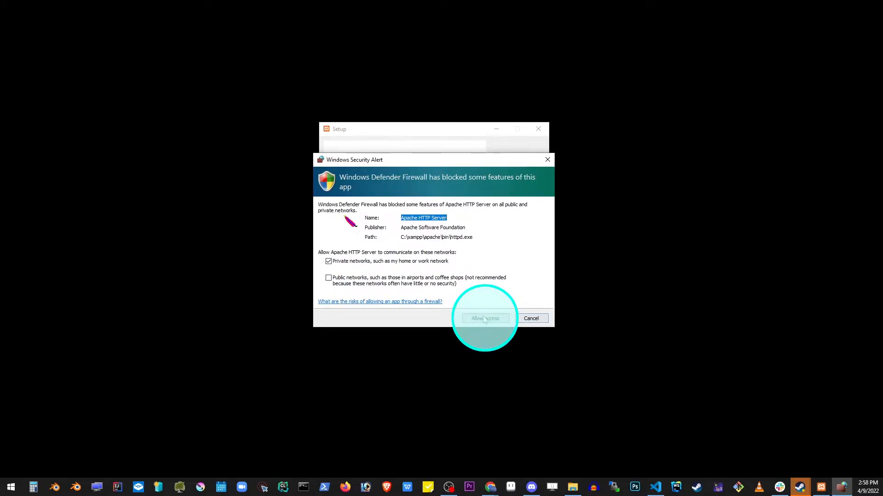
click(484, 319)
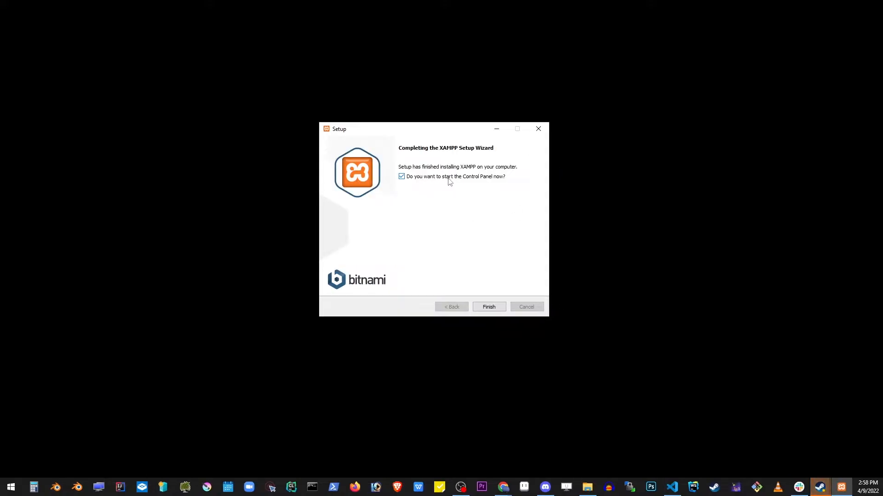
mouse_move(430, 186)
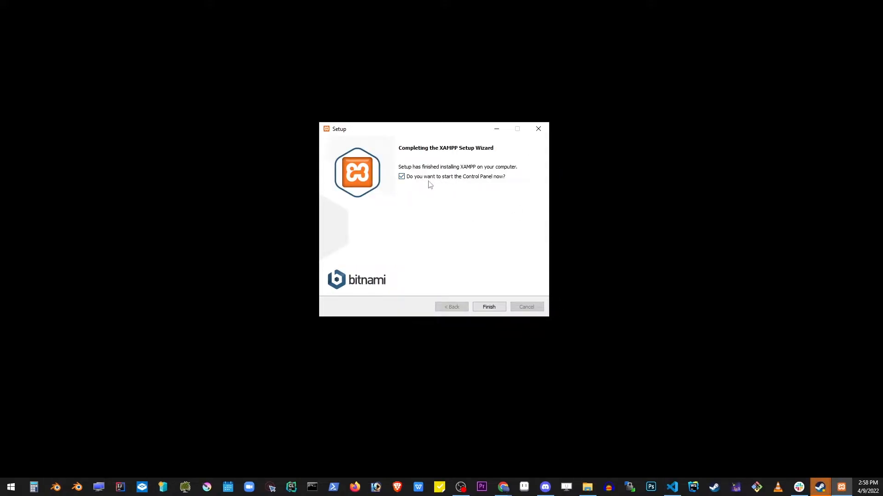
mouse_move(468, 210)
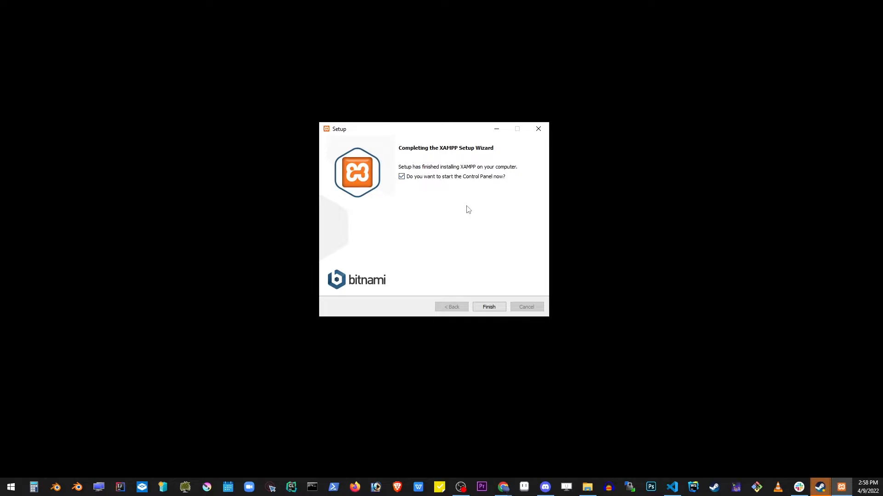
Finish setup and launch XAMPP Control Panel, which logs that MySQL's port 3306 is in use.
click(488, 307)
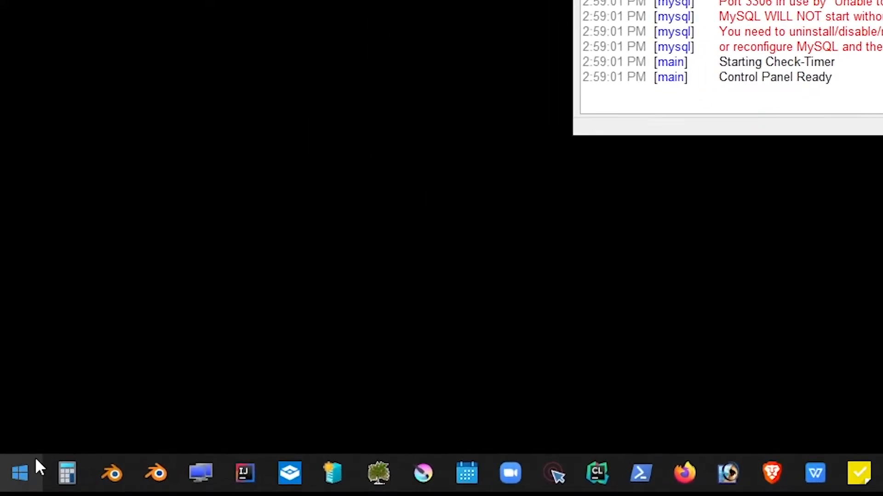
Run netstat -a -b in an administrator Command Prompt, finding mysqld.exe on port 3306.
text(cmd)
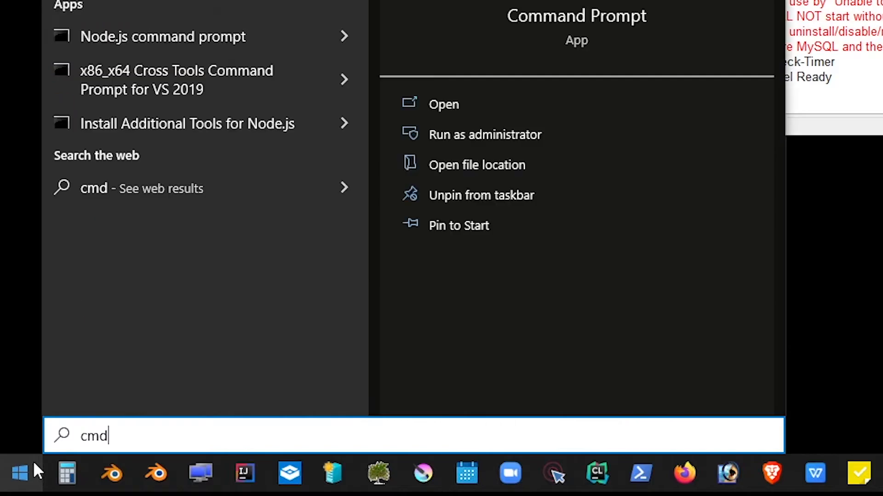
click(484, 133)
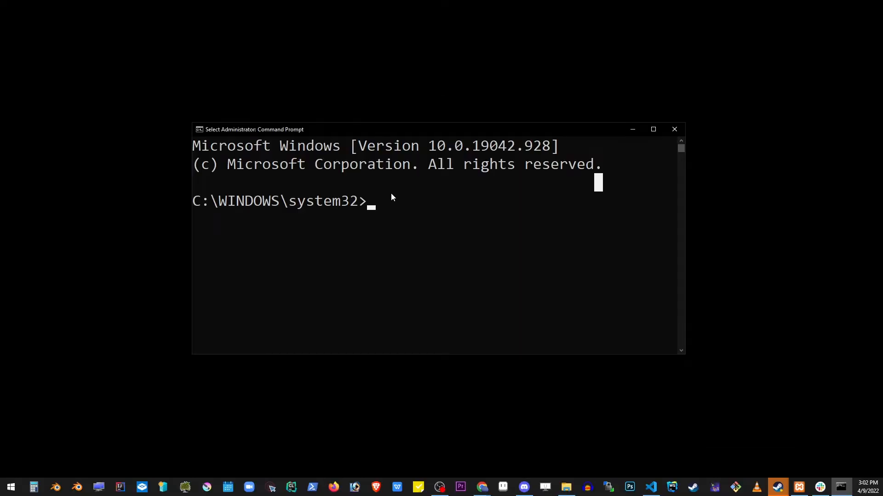
text(netstat)
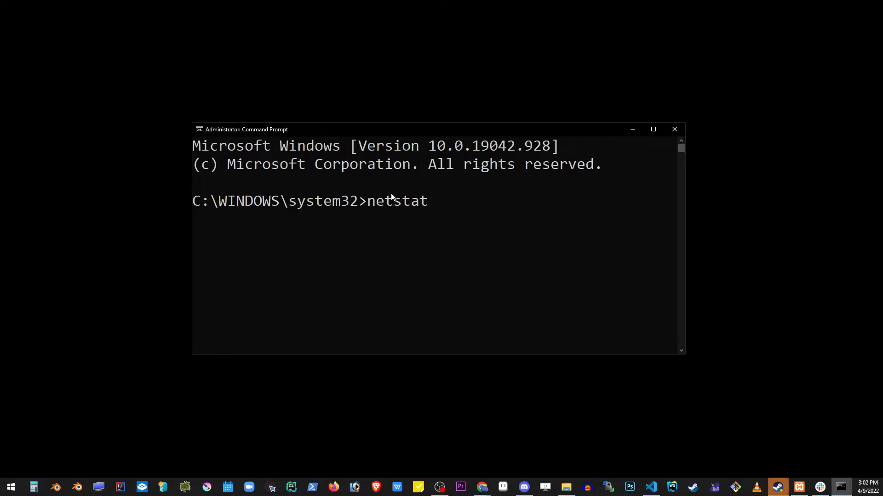
text(-a -)
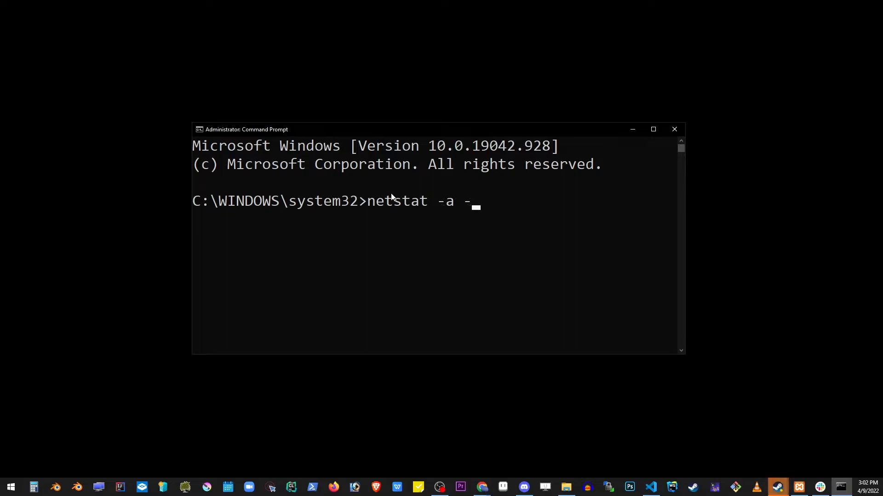
key(Return)
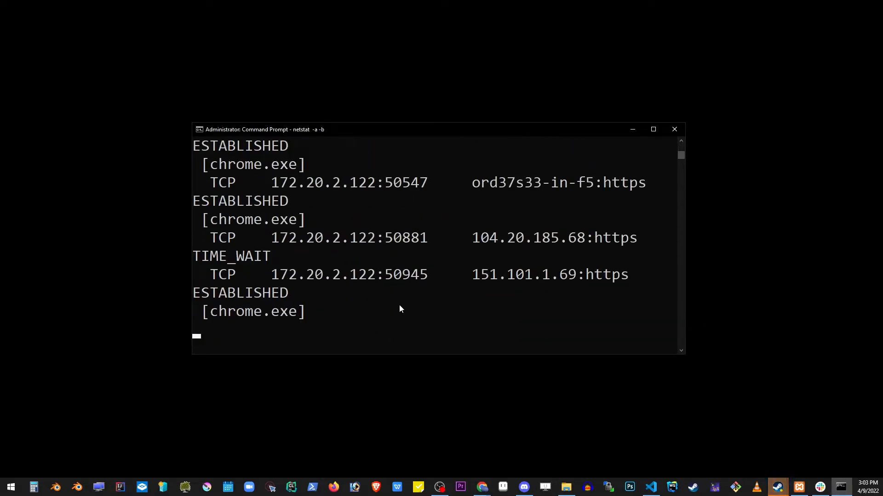
key(ctrl+c)
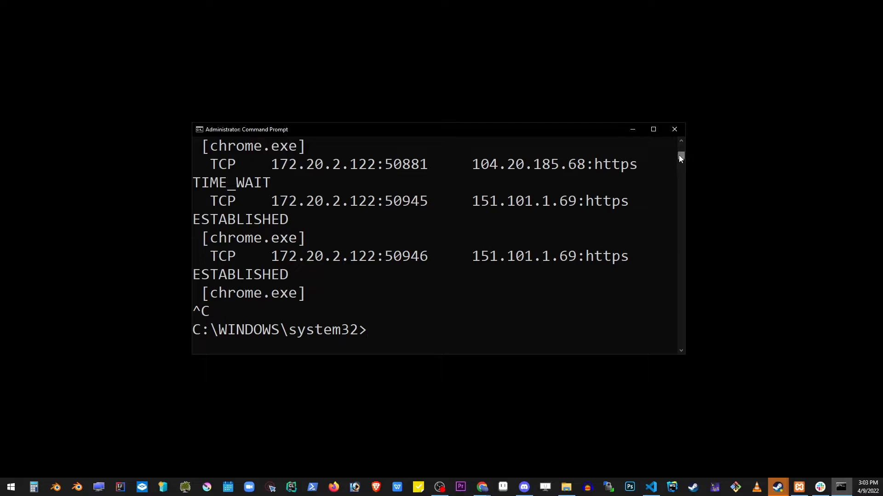
scroll(up, 3)
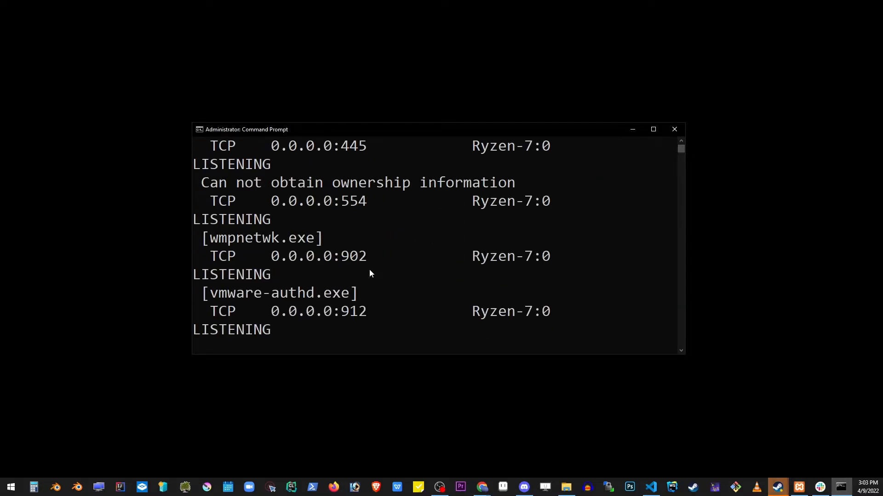
scroll(down, 3)
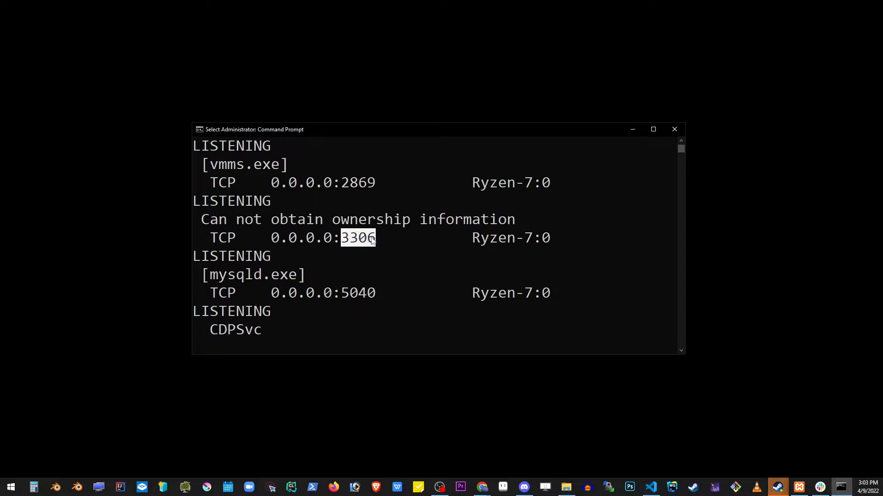
mouse_move(246, 249)
text(ne)
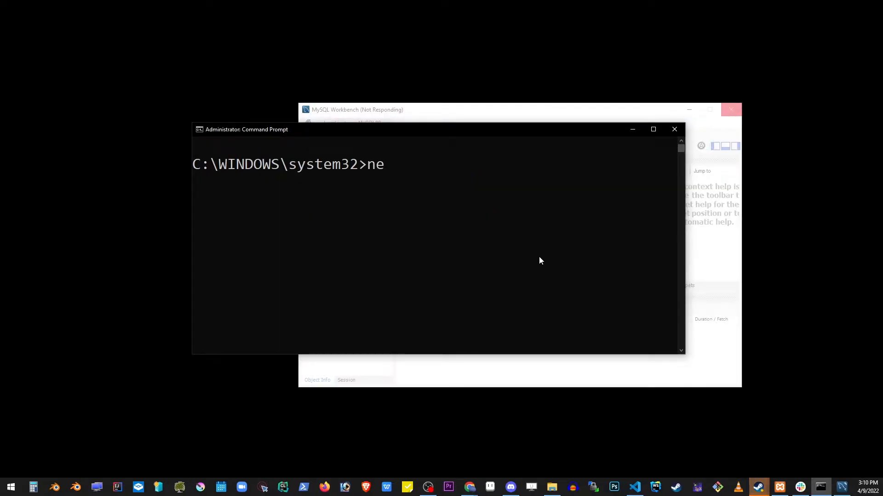
List port 3306 connections with their PIDs using netstat -ano | findstr :3306.
text(tstat)
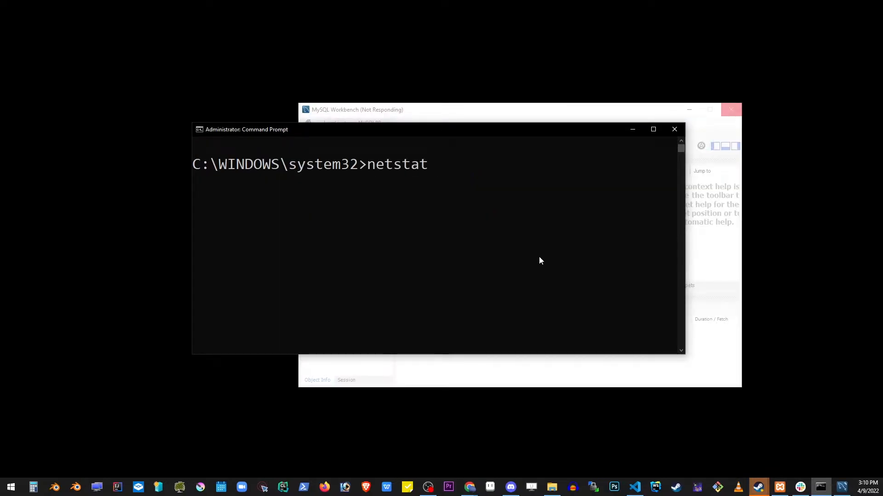
text(-ano | findstr :)
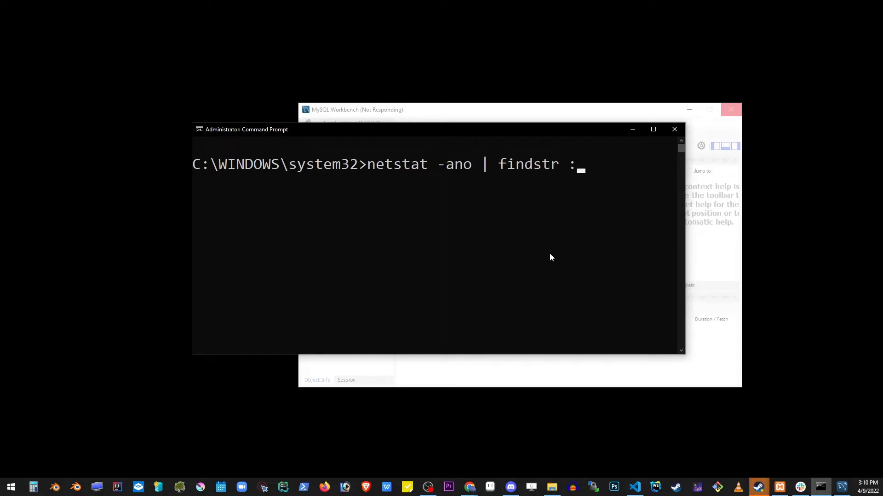
text(3306)
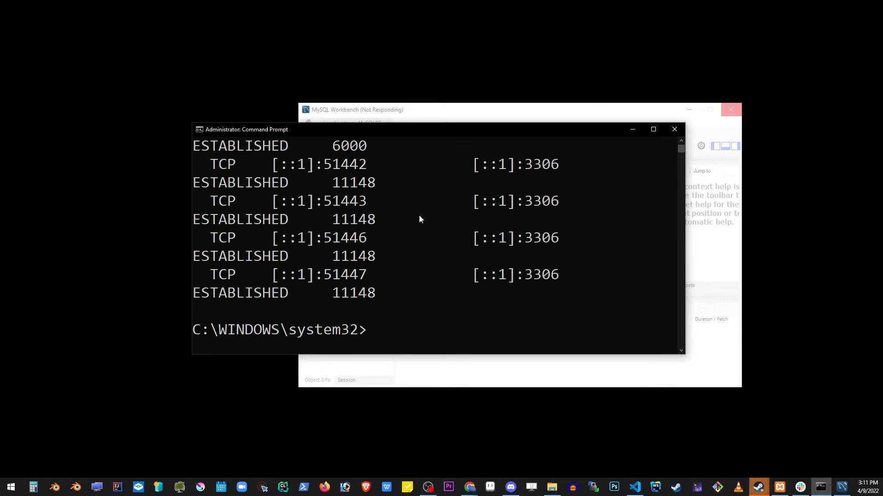
mouse_move(425, 288)
text(t)
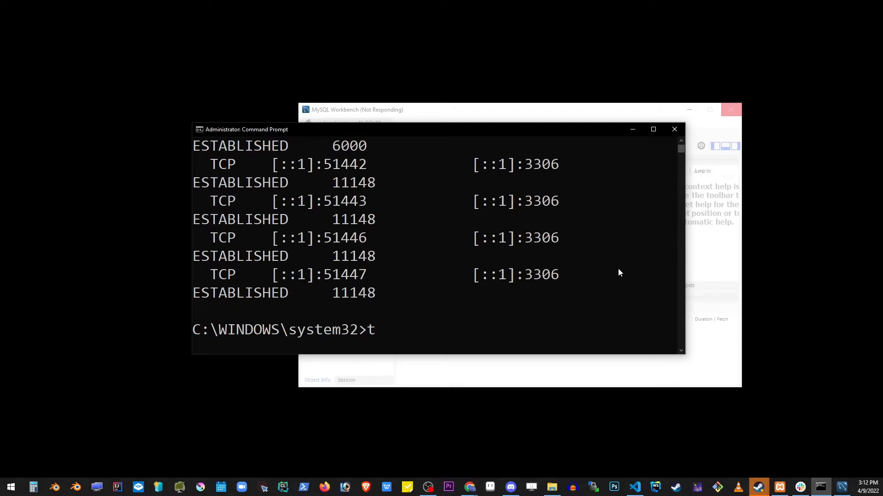
Force-terminate the process holding the port with taskkill /PID 6000 /F.
text(askkill)
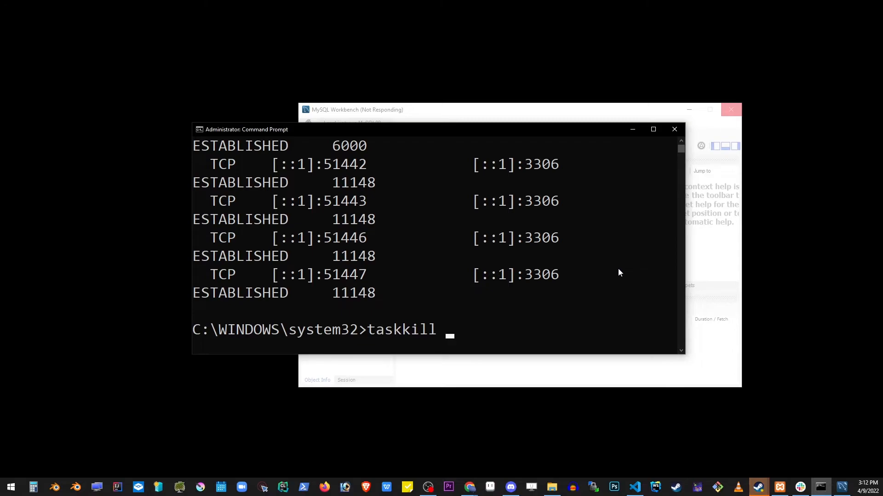
text(/PID)
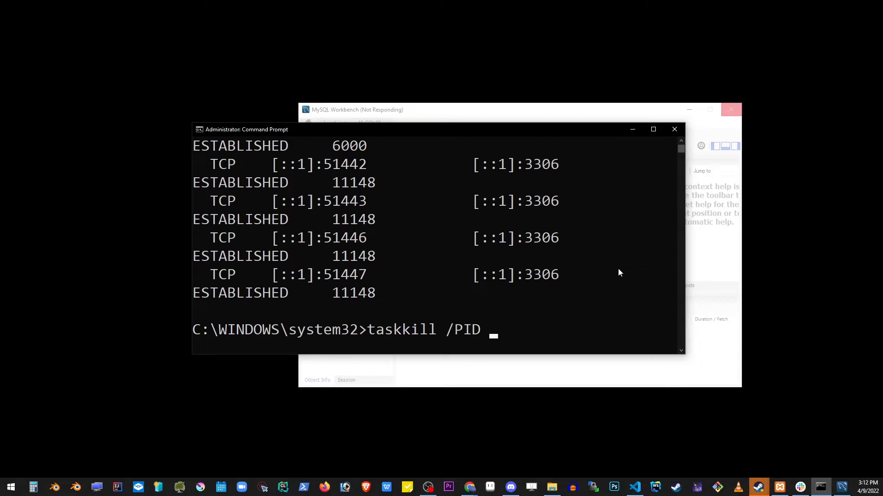
text(6000)
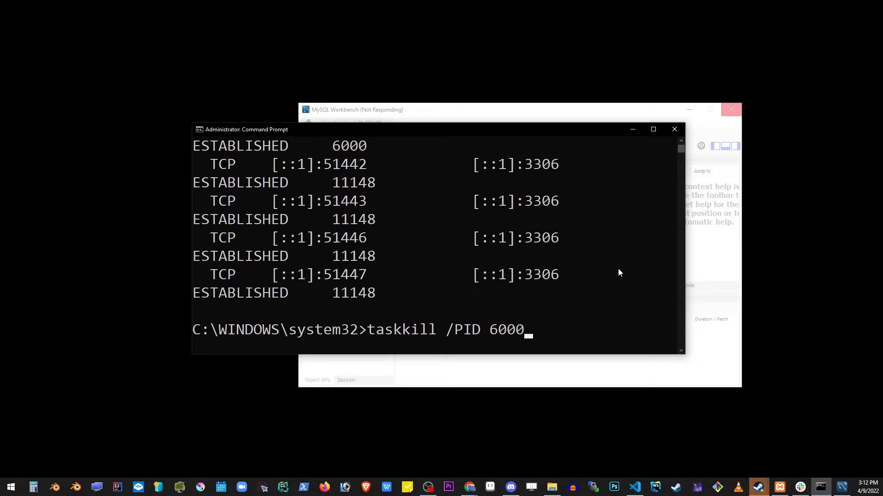
text(/F)
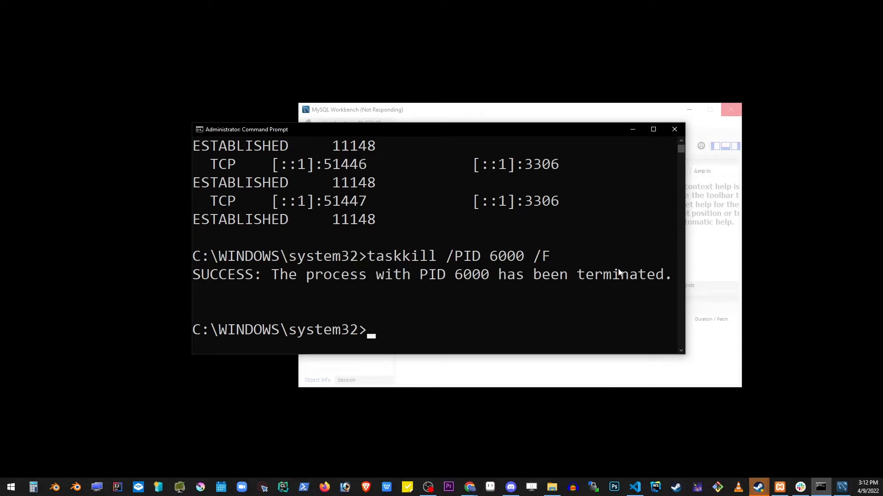
mouse_move(522, 304)
text(netstat -ano | findstr :3306)
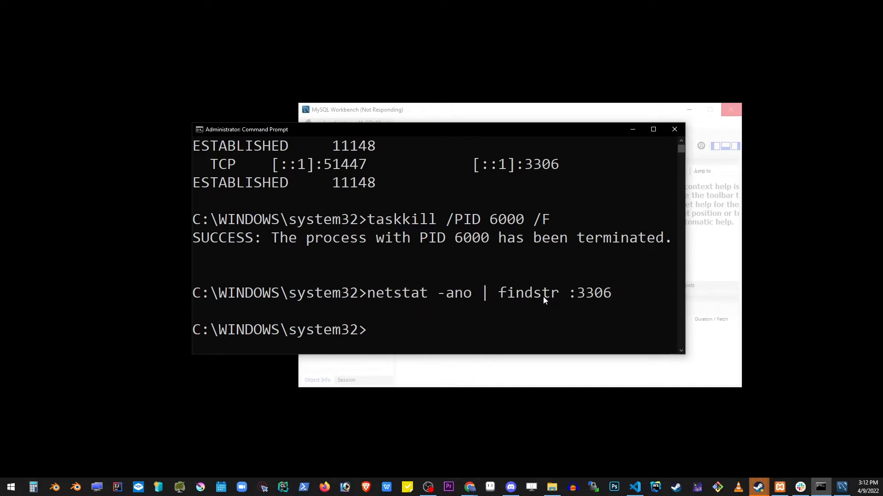
mouse_move(532, 314)
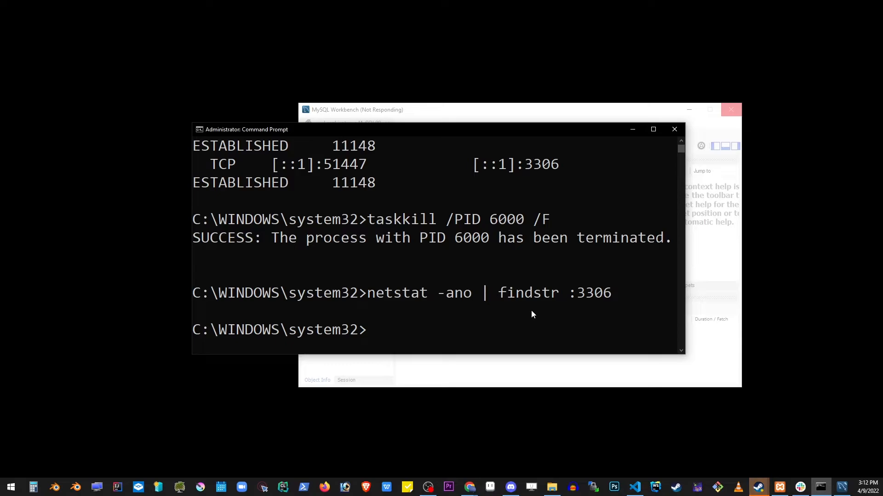
mouse_move(596, 103)
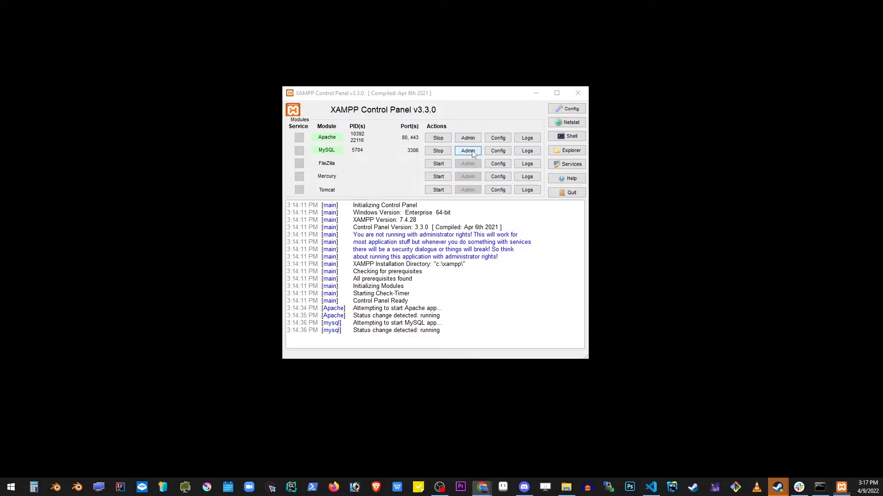
Open phpMyAdmin from MySQL's Admin button and view the empty test database.
click(467, 150)
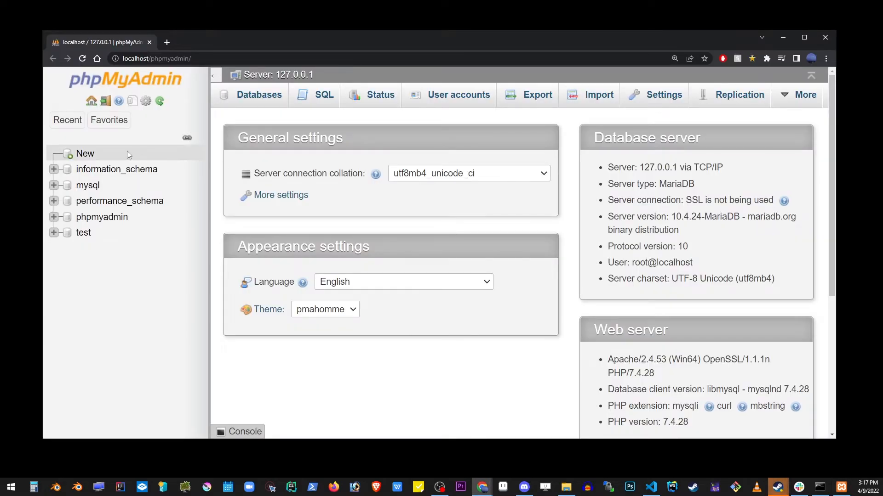
mouse_move(116, 169)
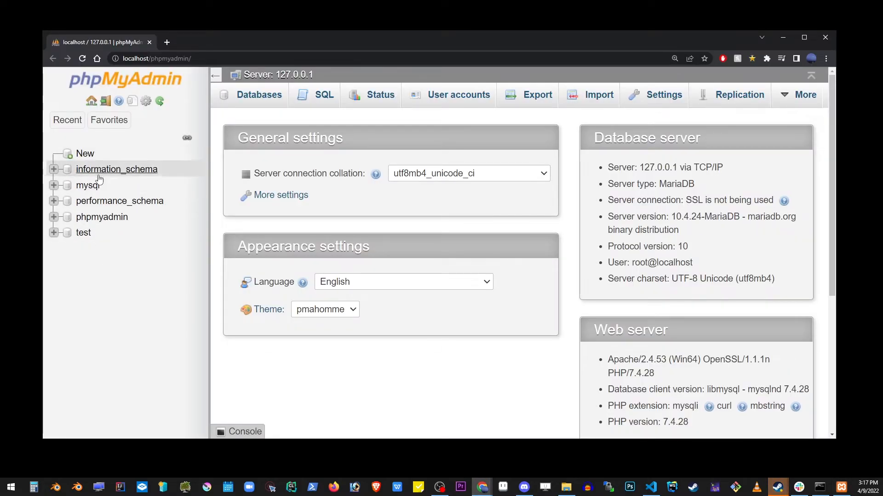
click(83, 233)
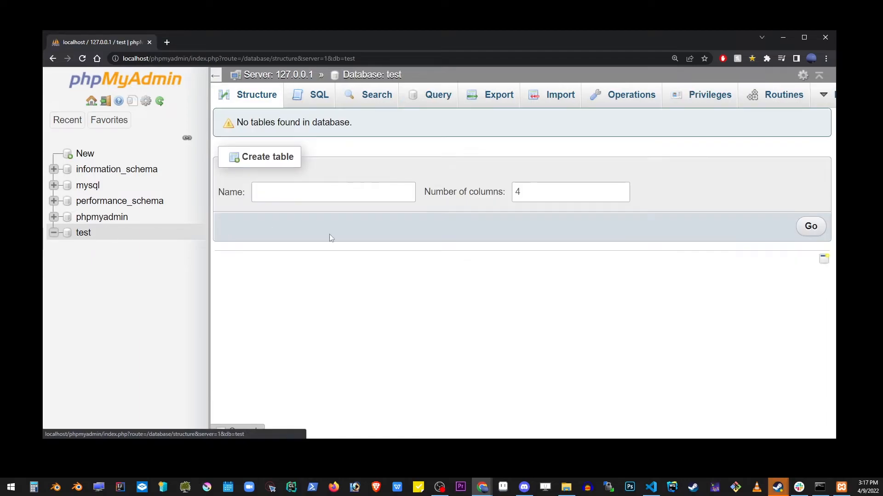
Create the my_database database and enter users as a table name.
click(85, 154)
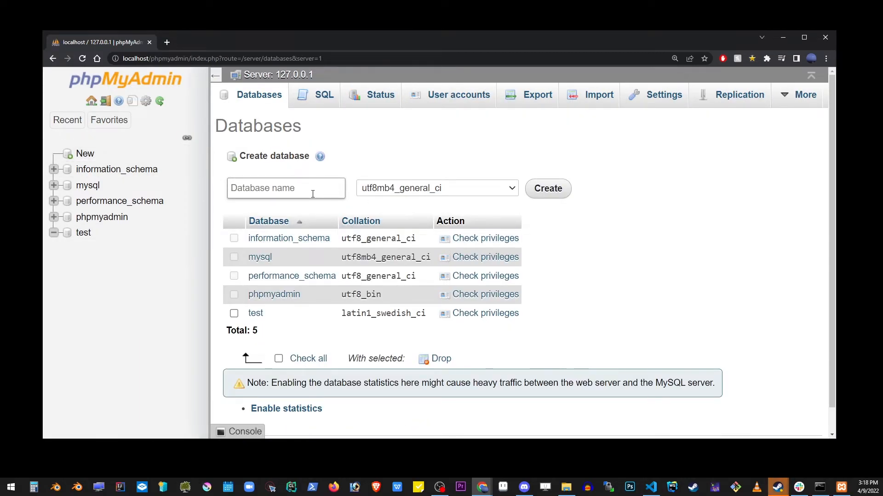
text(my_database)
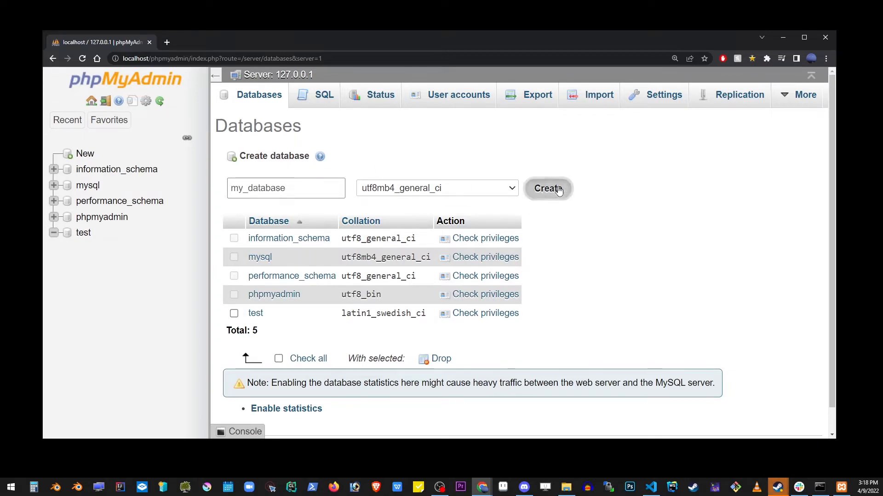
click(547, 188)
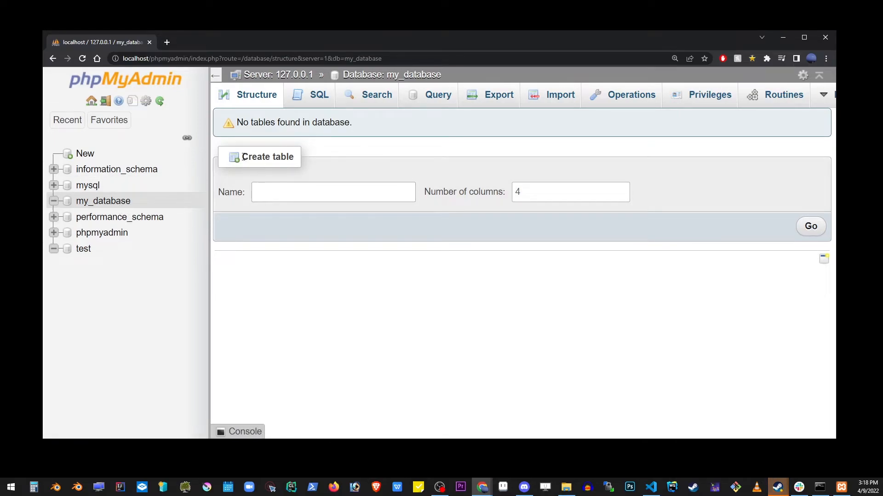
text(users)
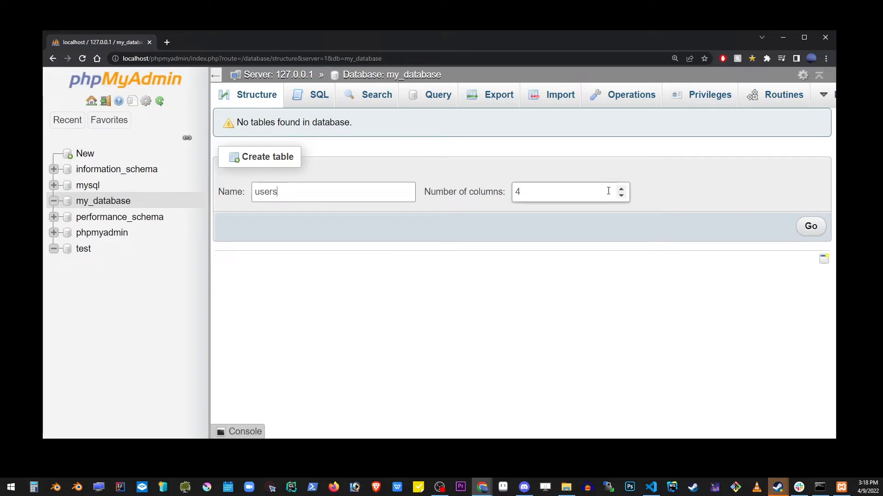
click(810, 226)
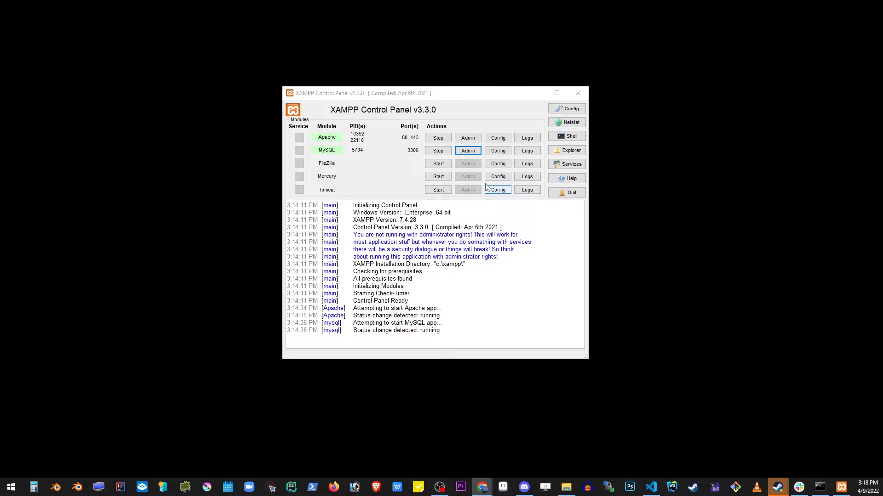
Open the XAMPP 7.4.28 welcome dashboard at localhost from Apache's Admin button.
click(481, 487)
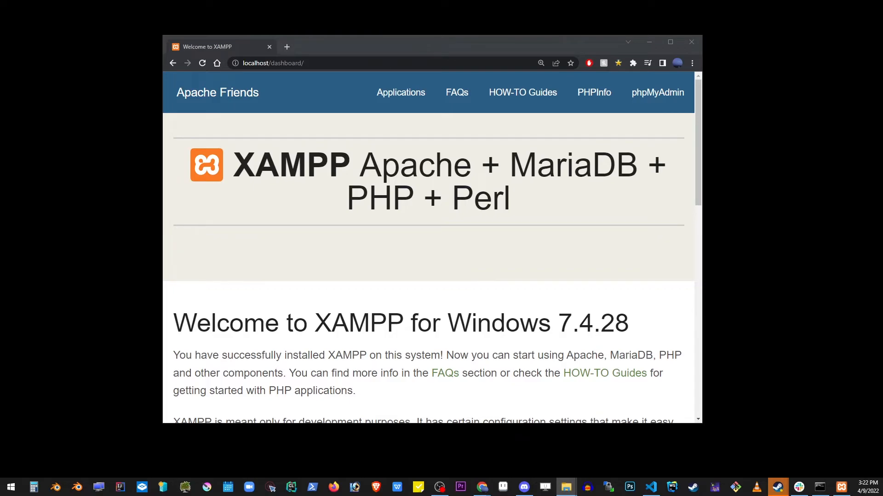
Switch from Chrome to File Explorer at the root of the C: drive.
click(567, 487)
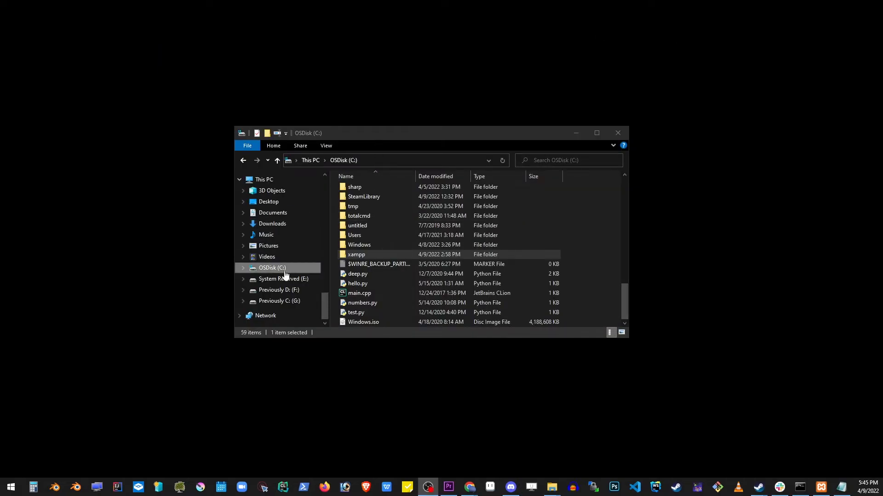
Navigate into the C:\xampp\htdocs folder in File Explorer.
click(355, 254)
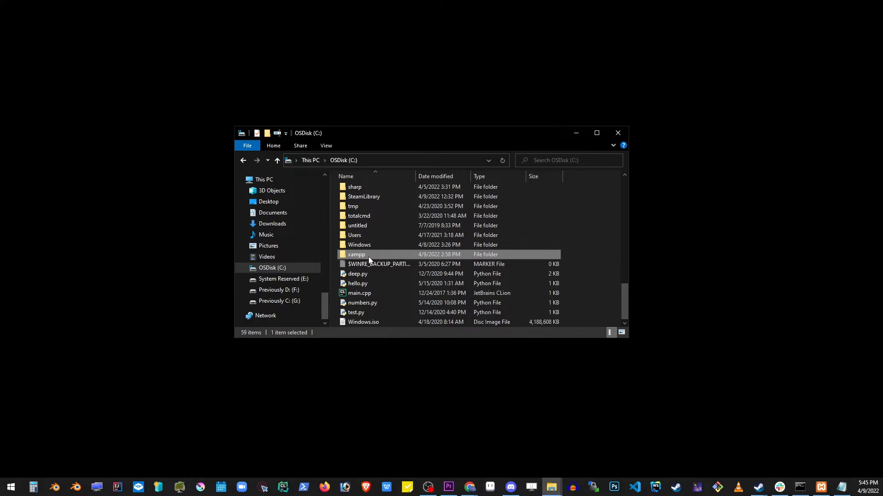
double_click(356, 255)
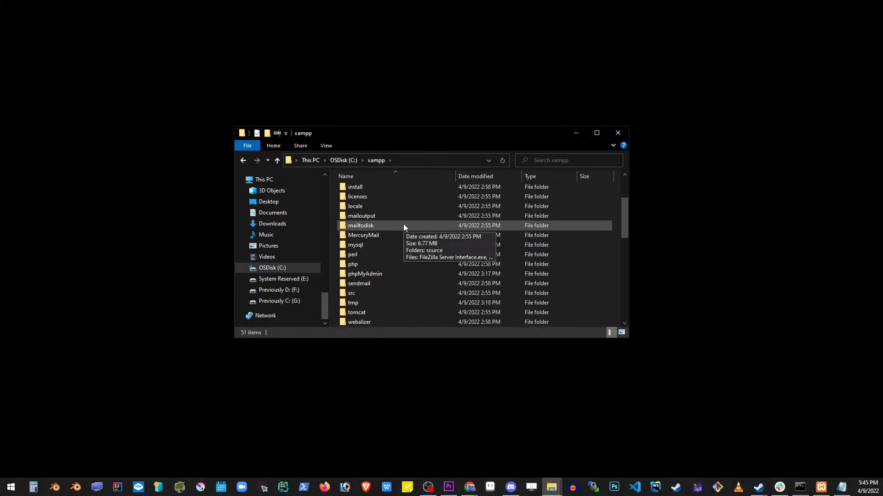
scroll(down, 3)
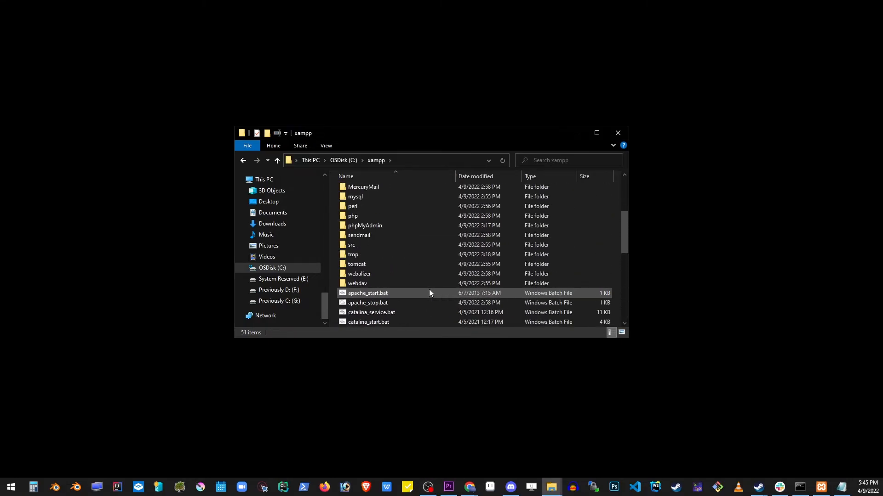
scroll(up, 3)
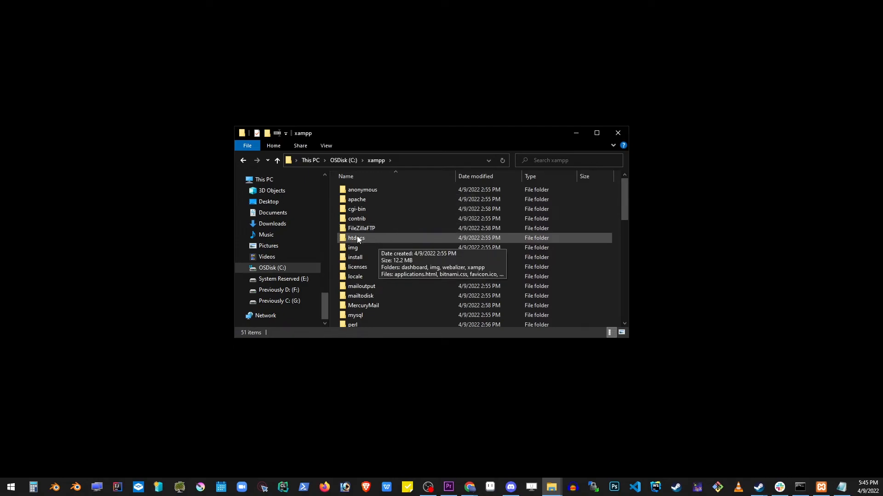
double_click(356, 238)
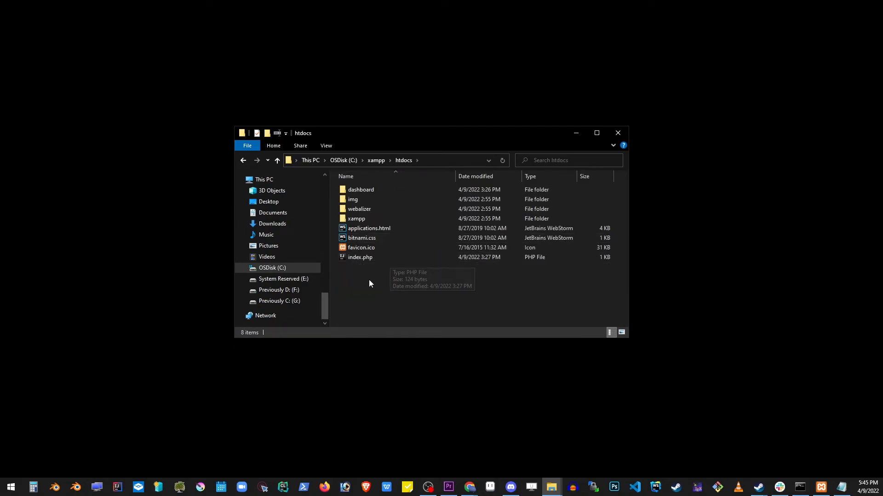
Create an empty myprogram.php in C:\xampp\htdocs and open it in Visual Studio Code.
right_click(370, 283)
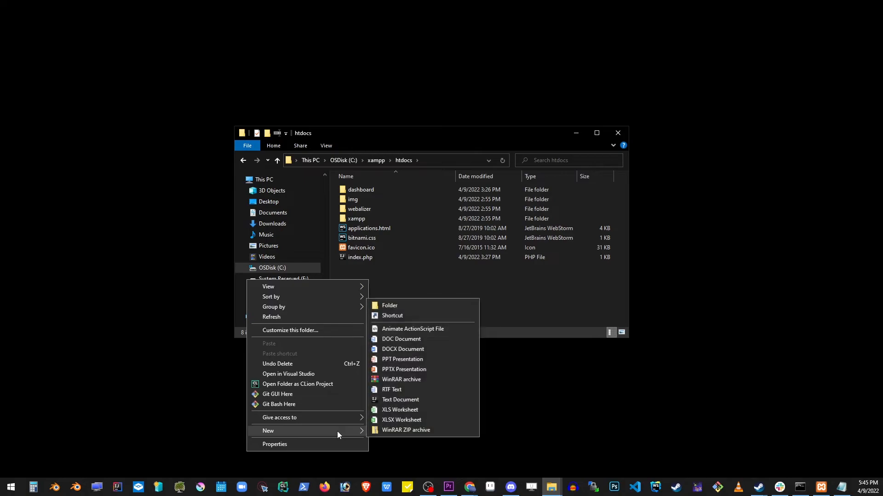
mouse_move(416, 389)
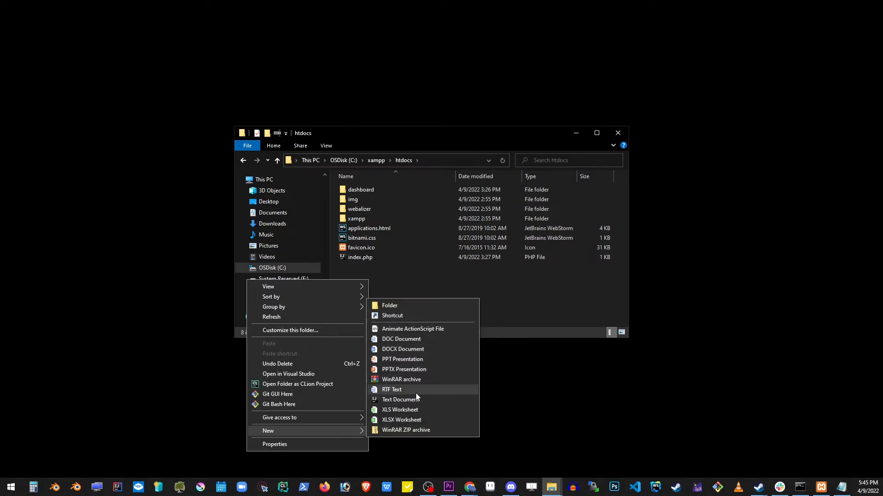
click(400, 399)
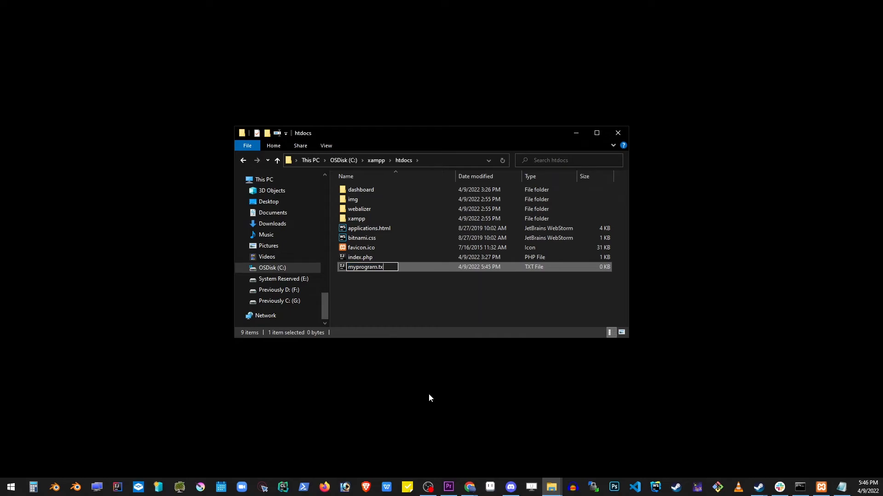
text(myprogram.php)
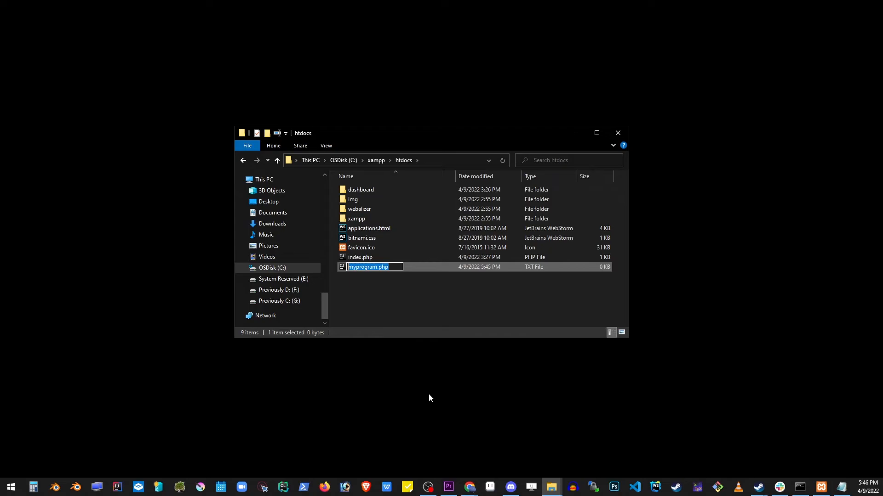
key(Return)
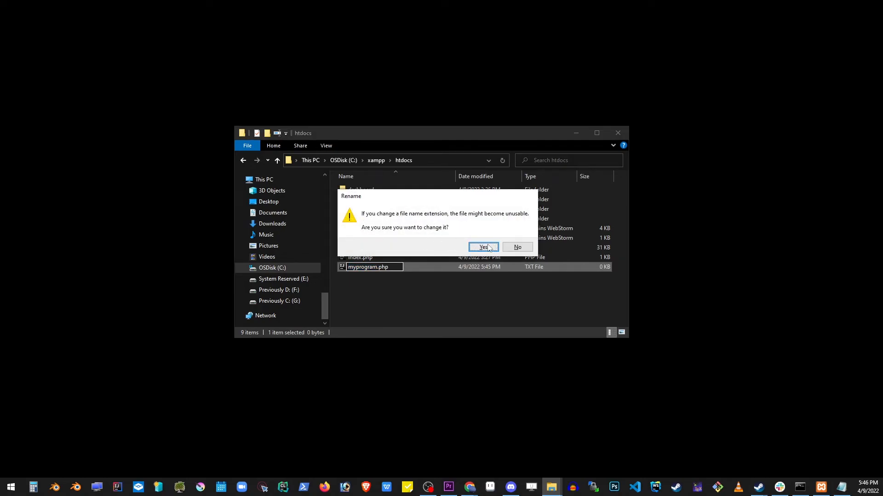
click(482, 247)
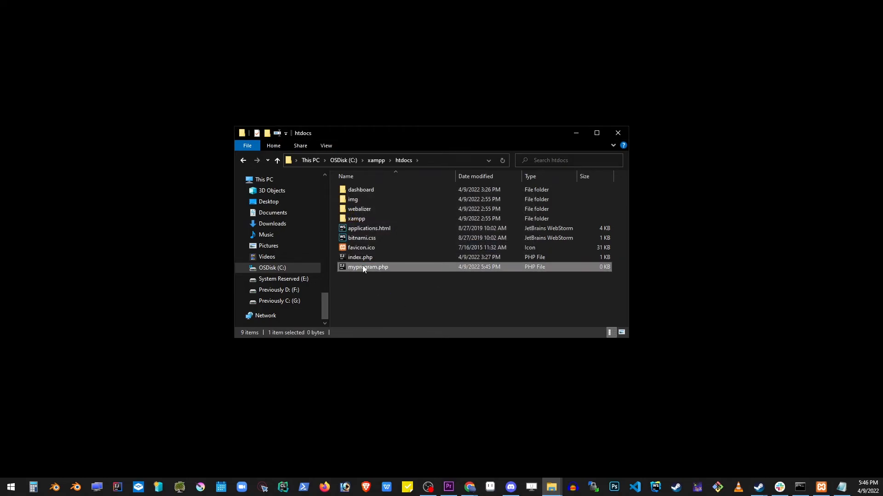
right_click(367, 266)
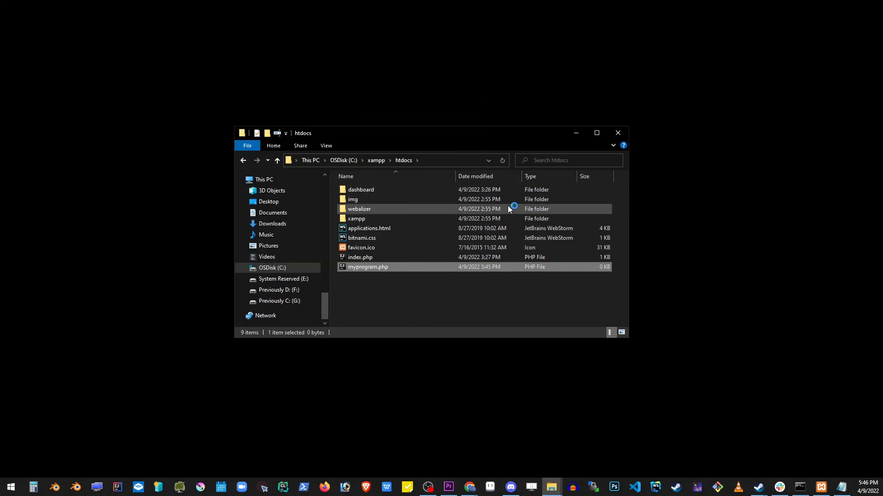
double_click(367, 267)
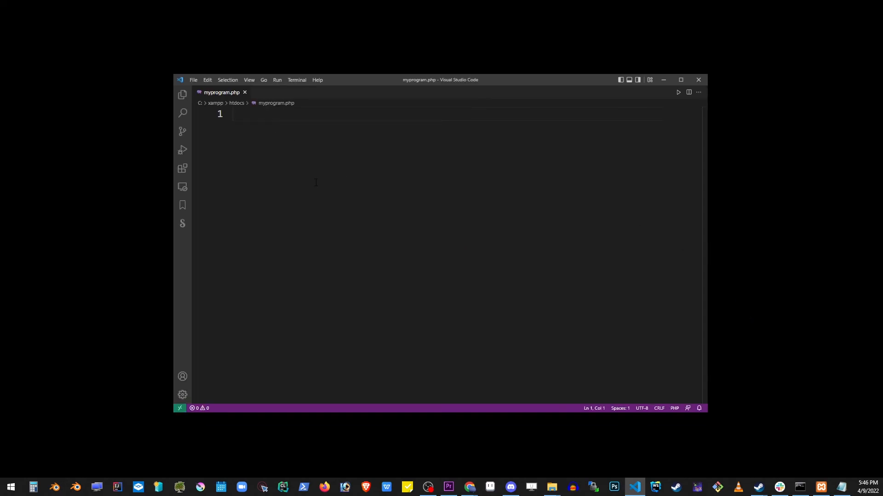
Write <? print("My first PHP program.") ?> on line 1 and save the file.
text(<? print("My first PHP program.") ?>)
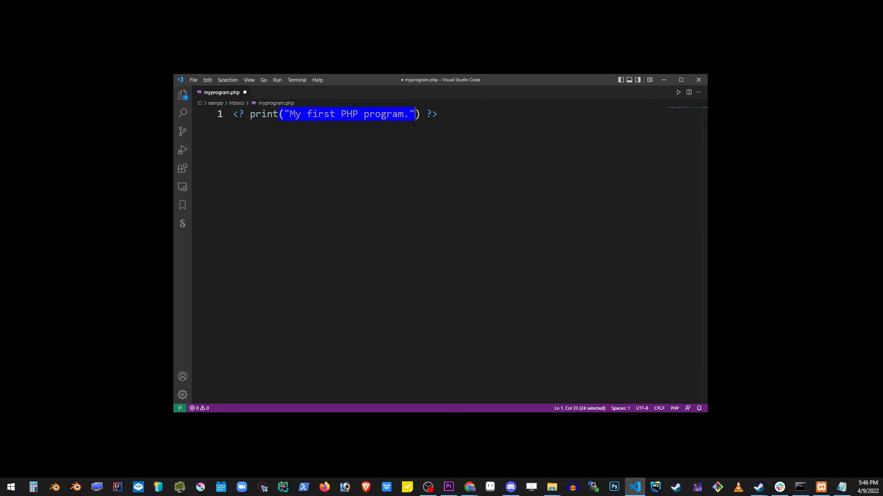
click(437, 113)
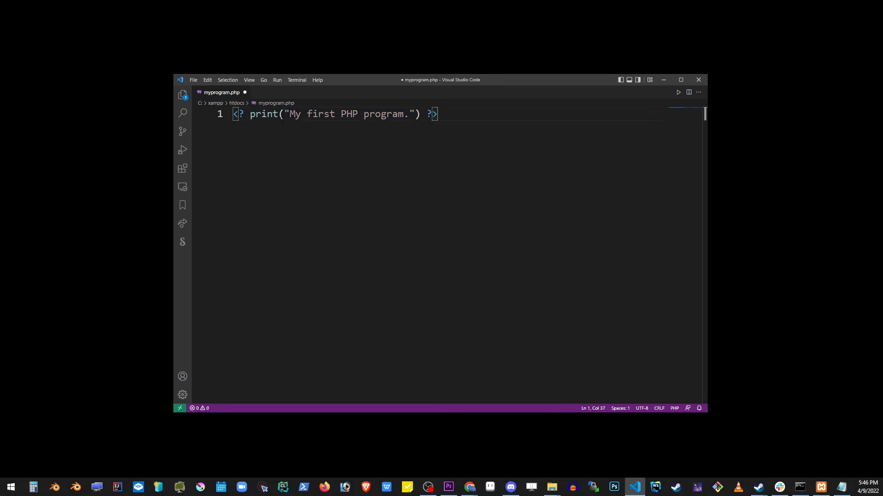
click(193, 79)
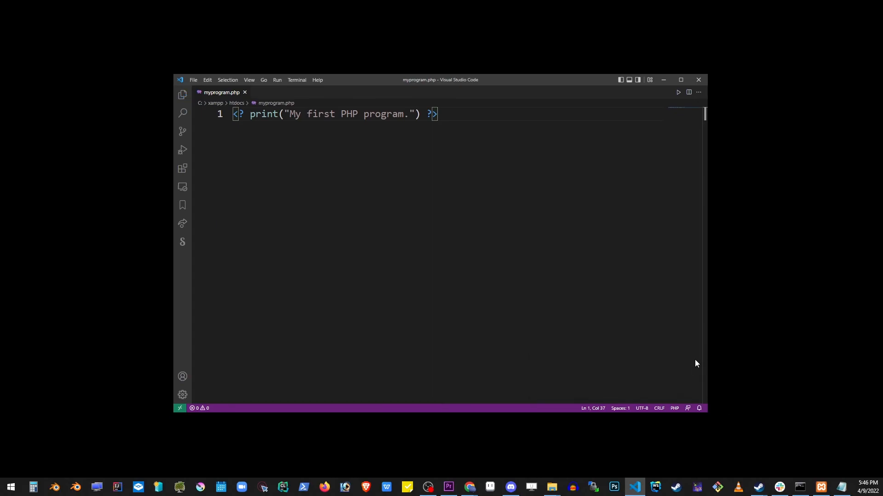
click(468, 487)
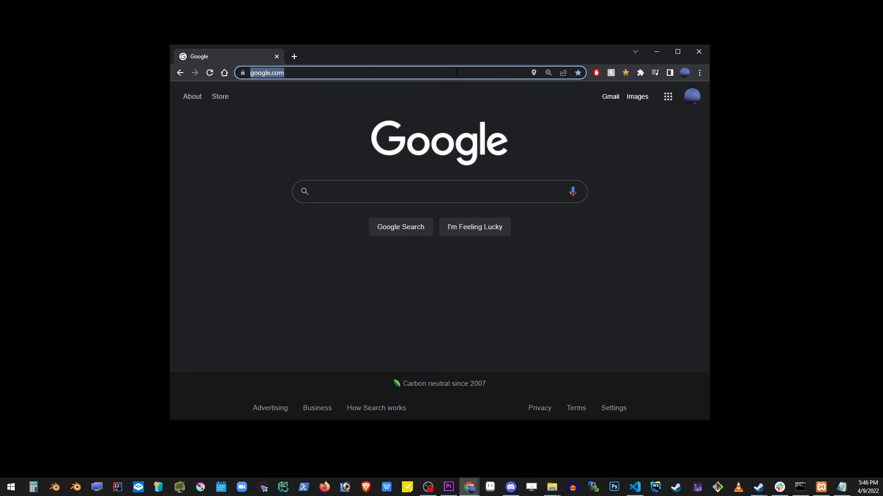
Go to localhost/myprogram.php in Chrome to view the script's output.
text(localhost/m)
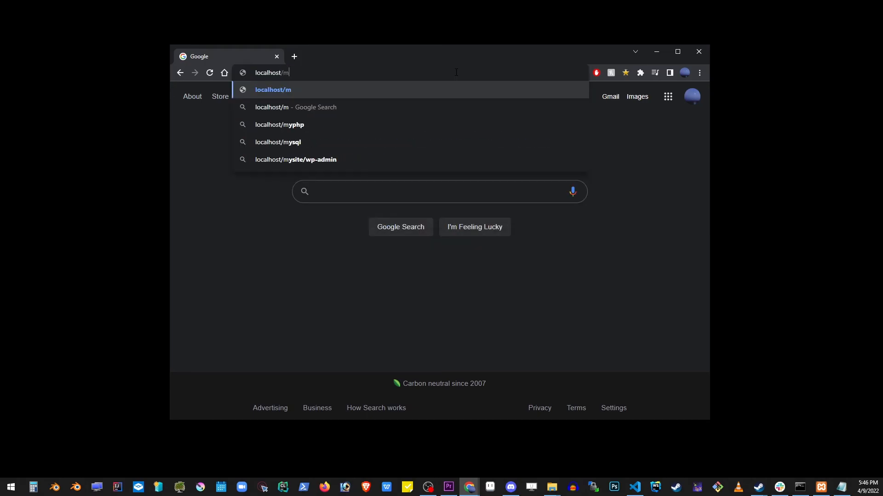
text(yprogram.php)
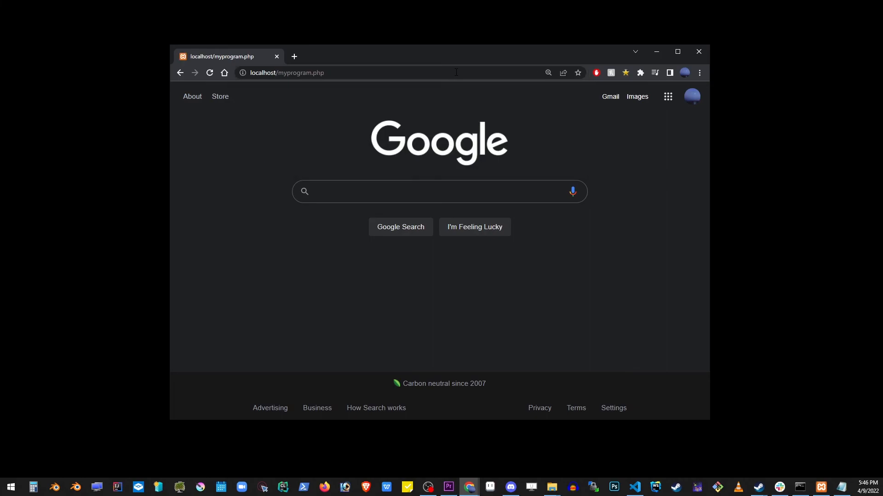
click(193, 79)
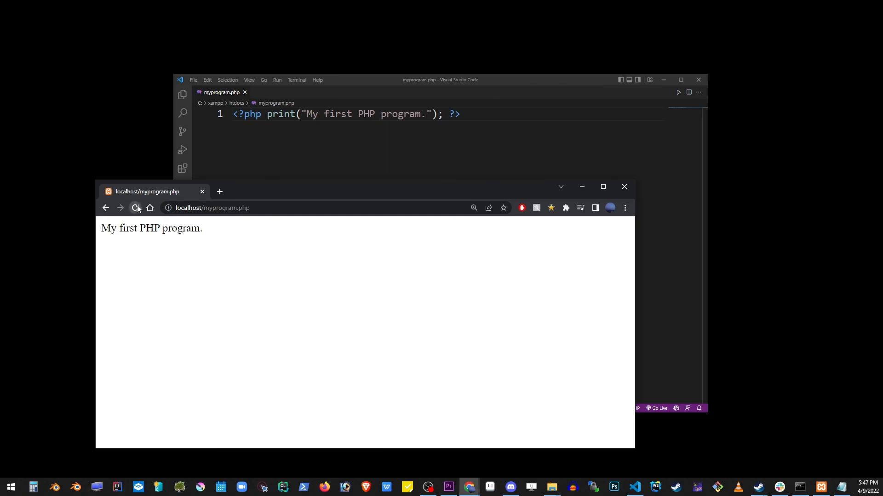
Refresh the page to show 'My first PHP program.' and return to the editor.
click(136, 208)
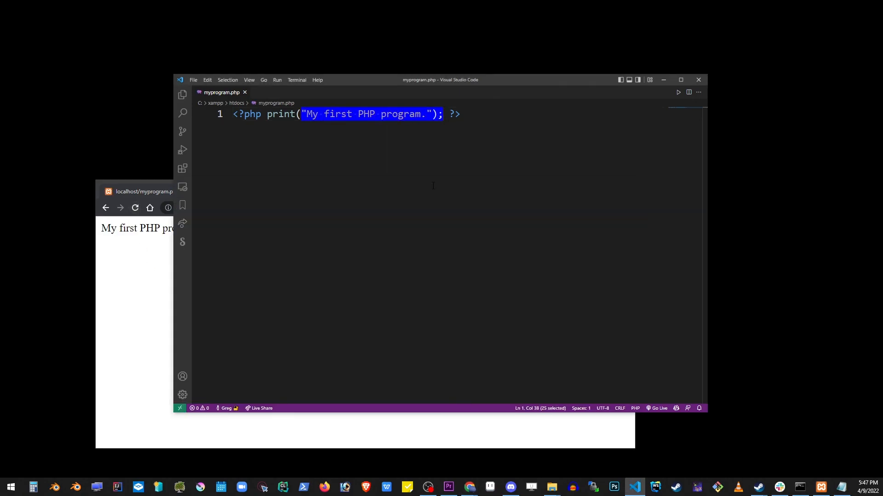
click(460, 115)
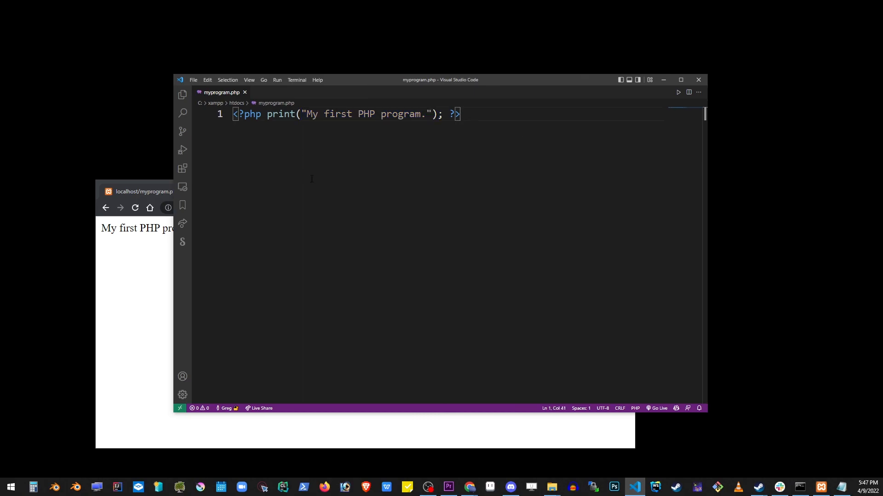